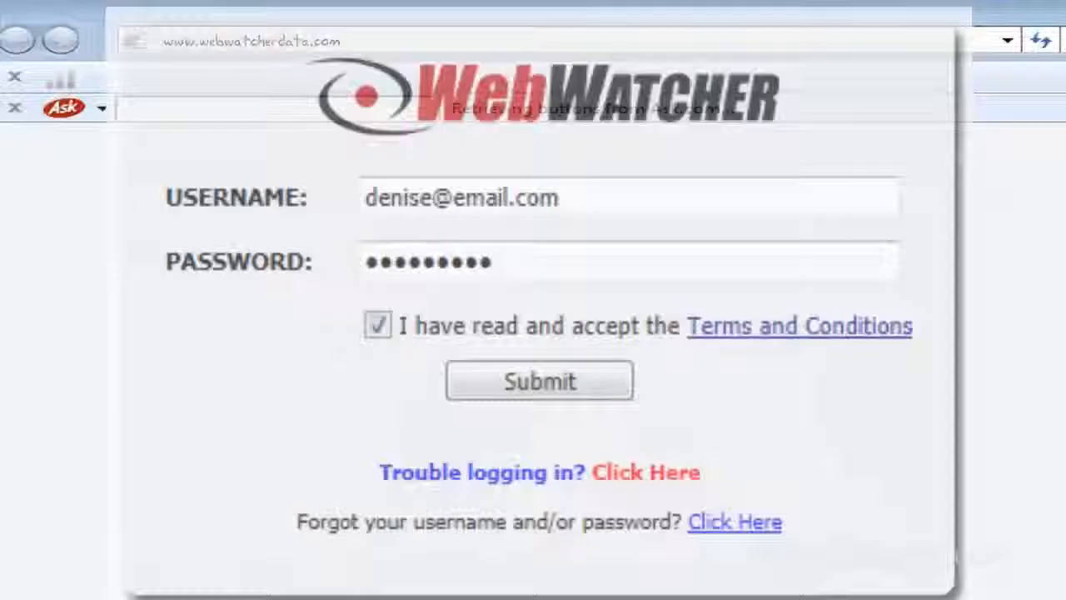
Step: Sign in to the dashboard and read the recorded 'Can we meet??' email from 10/27/2008 5:43 PM
left_click(540, 379)
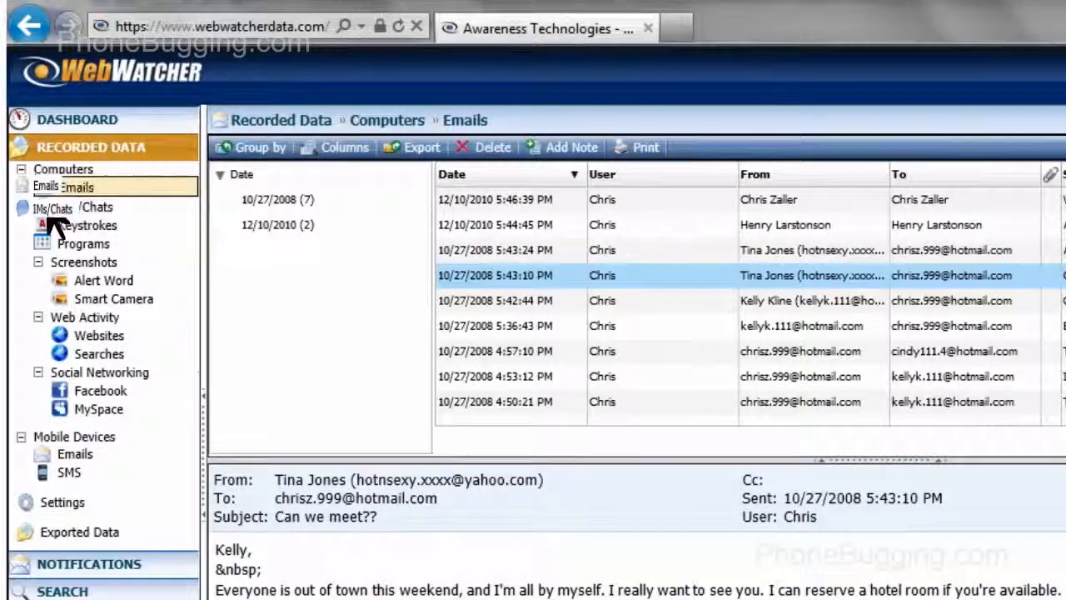
scroll("down", 3)
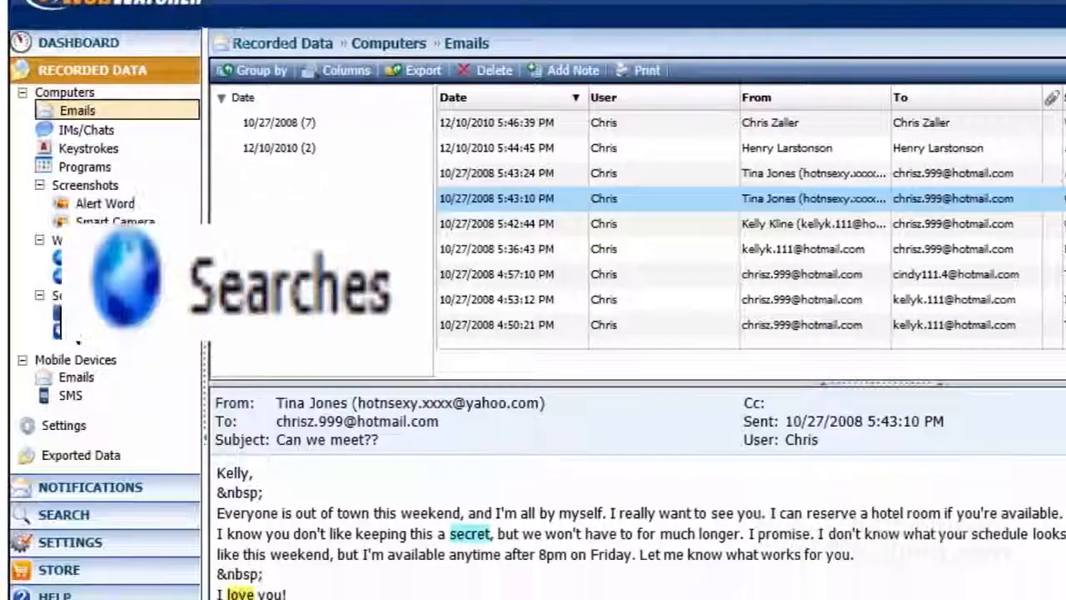